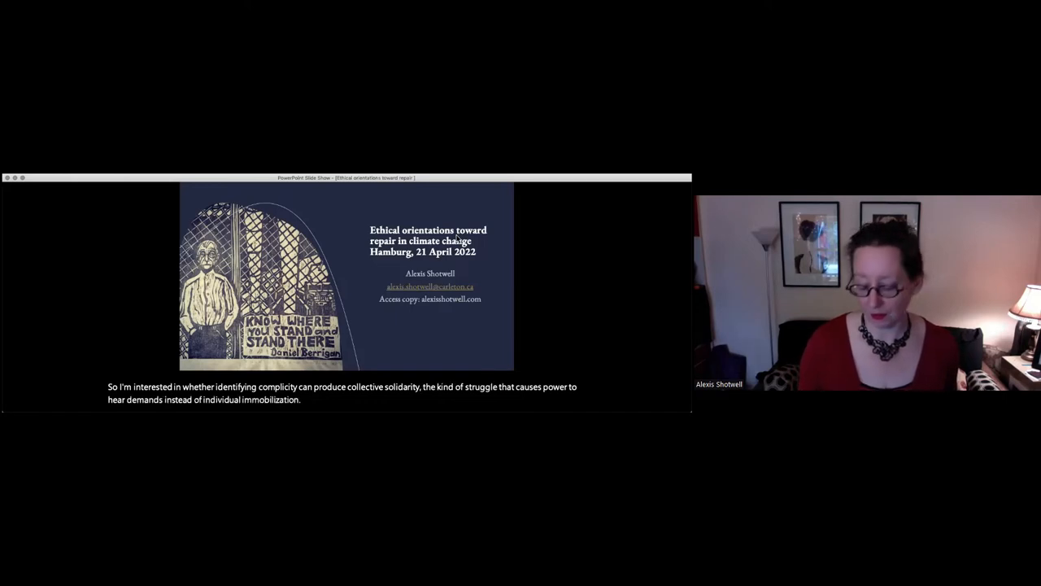
# Step: Advance the slideshow from the title slide to the 'Complicity & Complexity' slide
pyautogui.press('right')
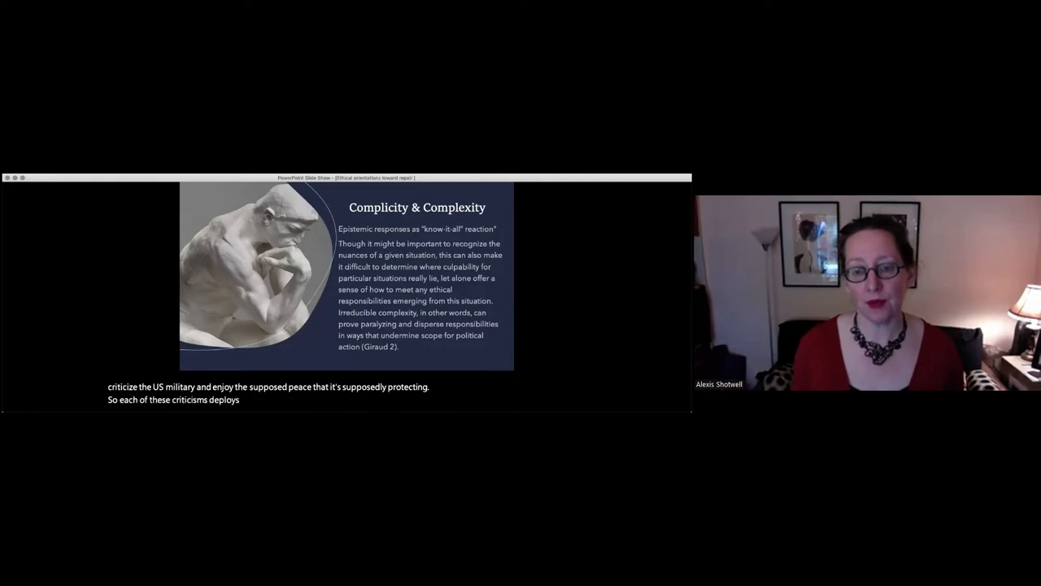
pyautogui.press('right')
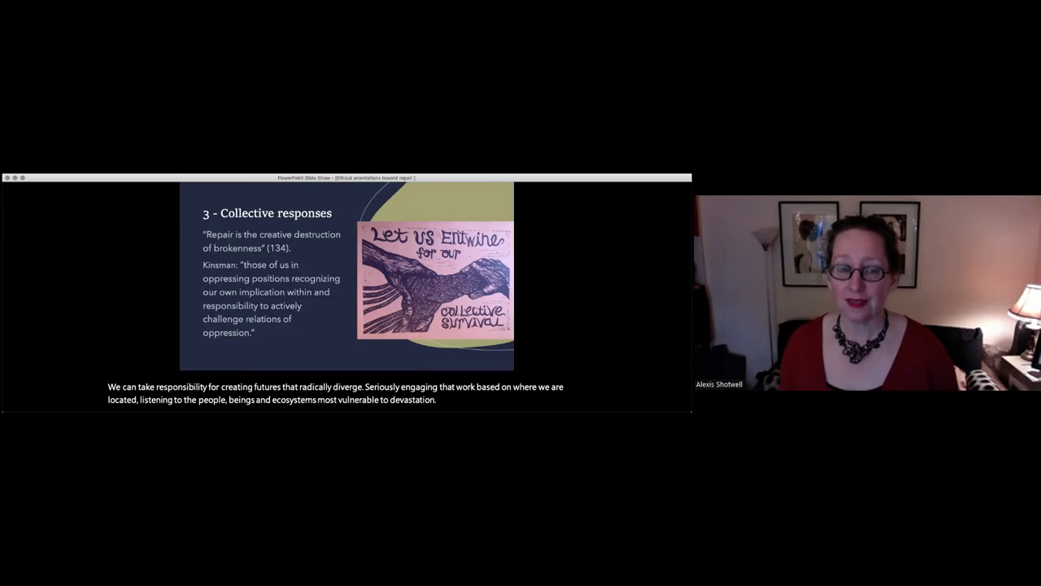
# Step: Advance to the slide posing questions about implication, complicity and whose side we're on
pyautogui.press('right')
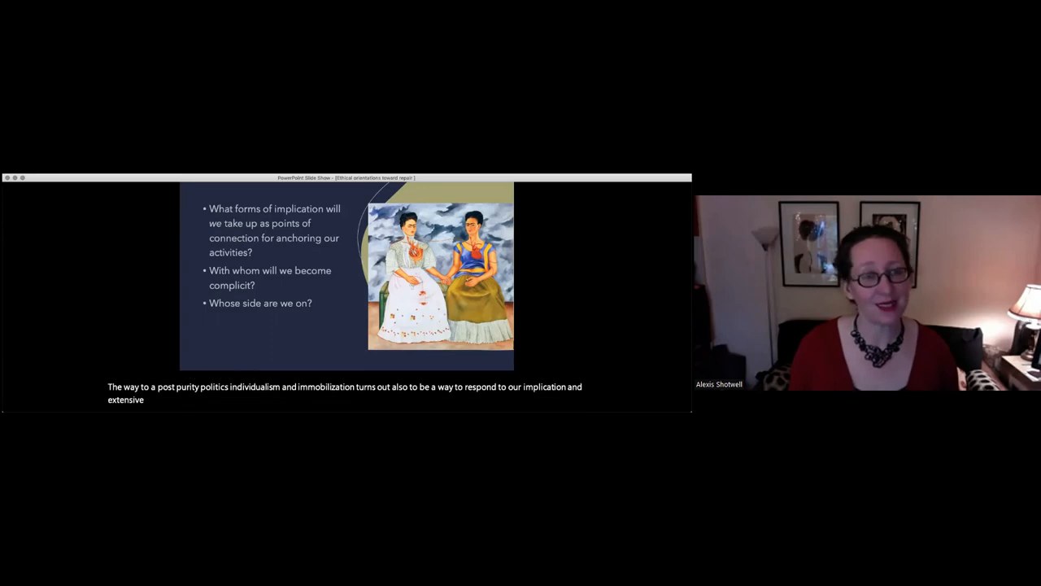
# Step: Advance past 'Collective social movements' to the slide on learning to be in collectivities
pyautogui.press('right')
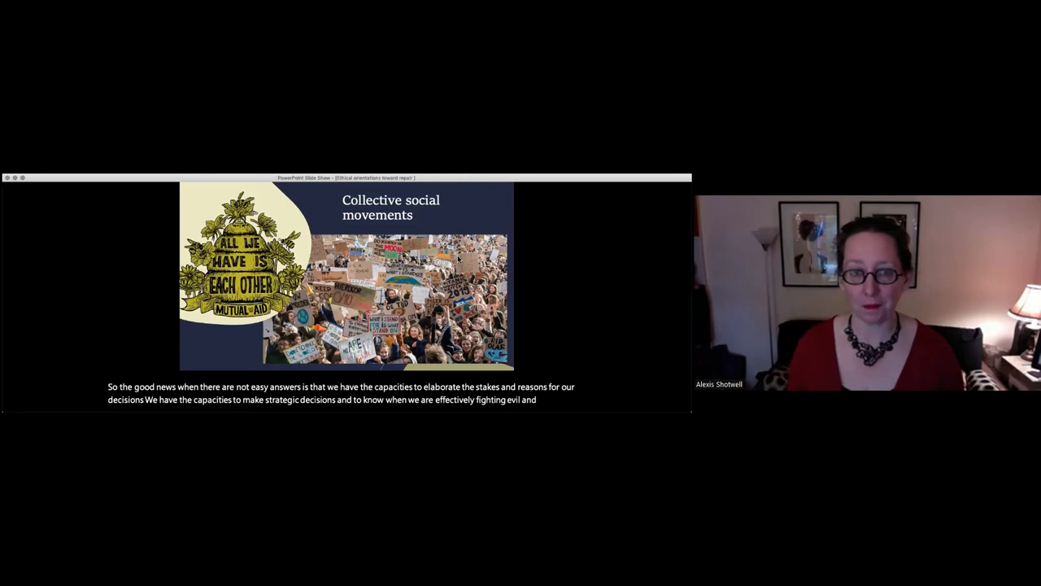
pyautogui.press('right')
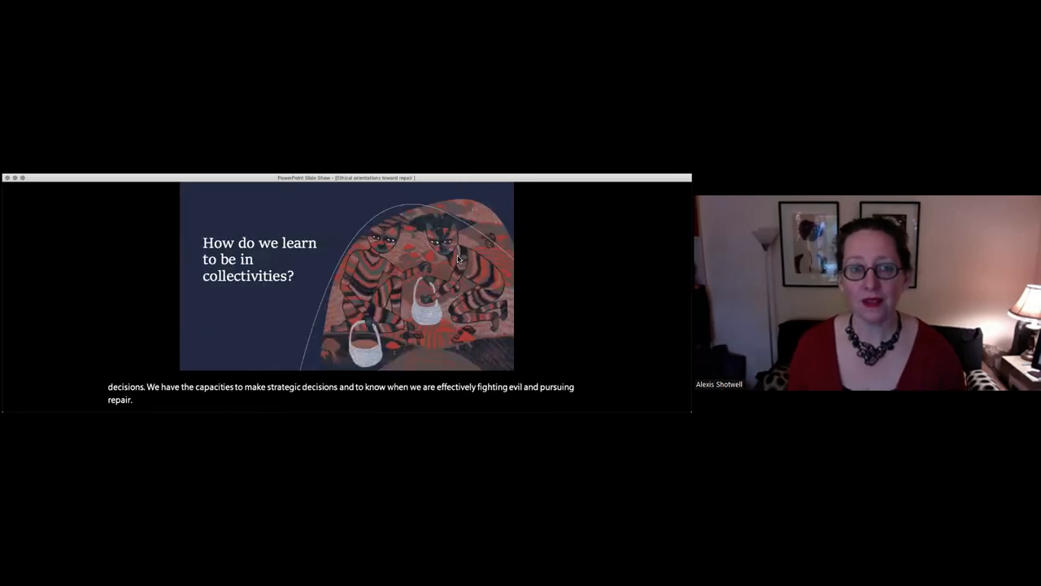